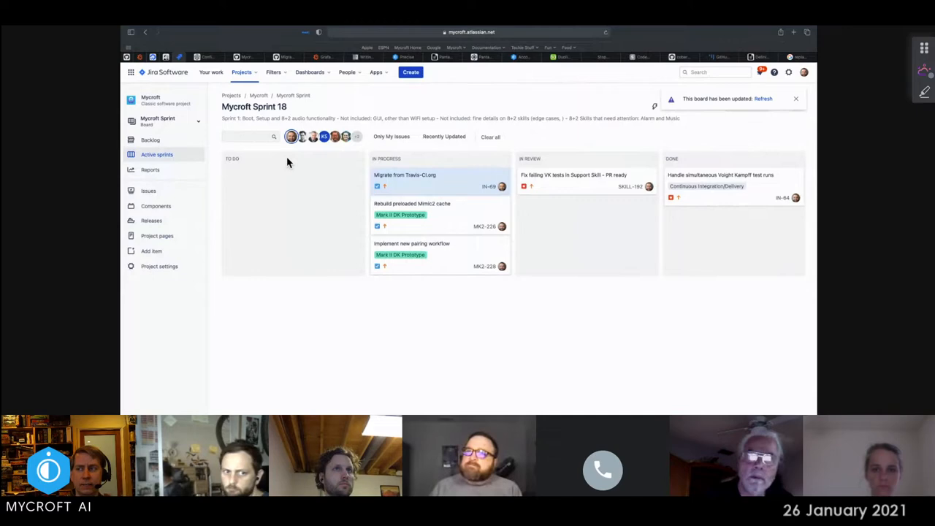
pyautogui.moveTo(291, 137)
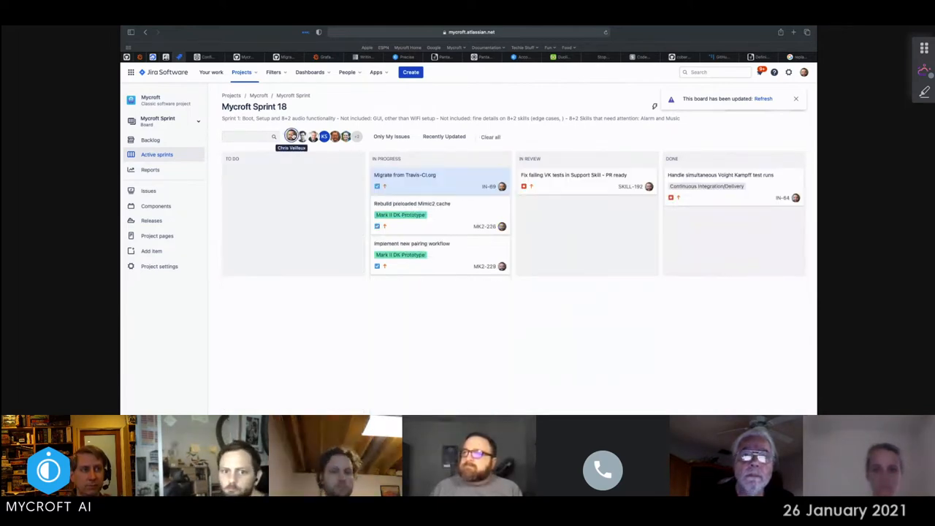
pyautogui.moveTo(315, 341)
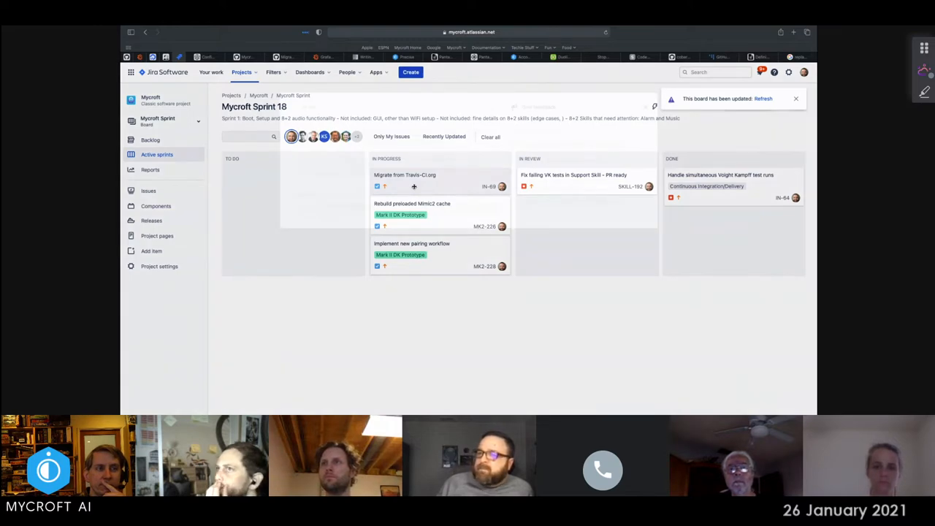
# View the IN-69 Migrate from Travis-CI.org issue with its In Progress status and comments.
pyautogui.click(404, 174)
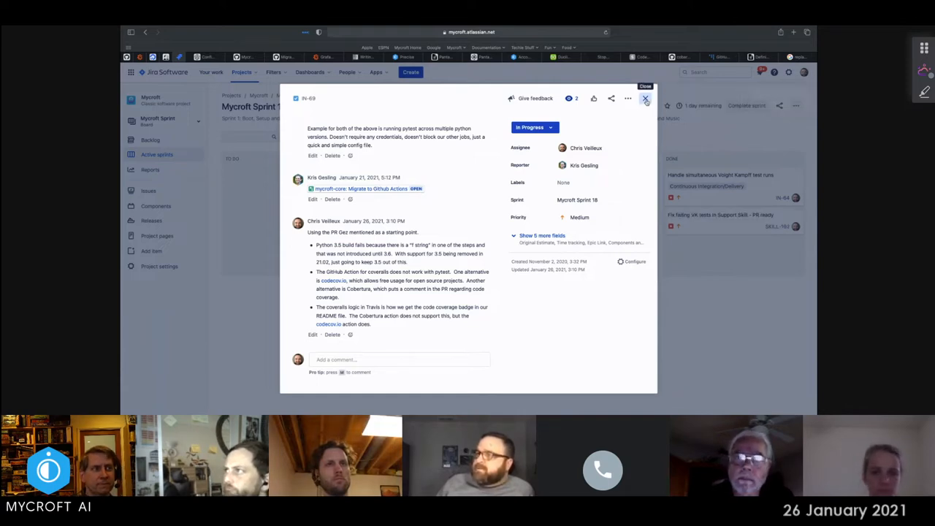
# Dismiss the IN-69 issue detail and return to the Sprint 18 board.
pyautogui.click(646, 98)
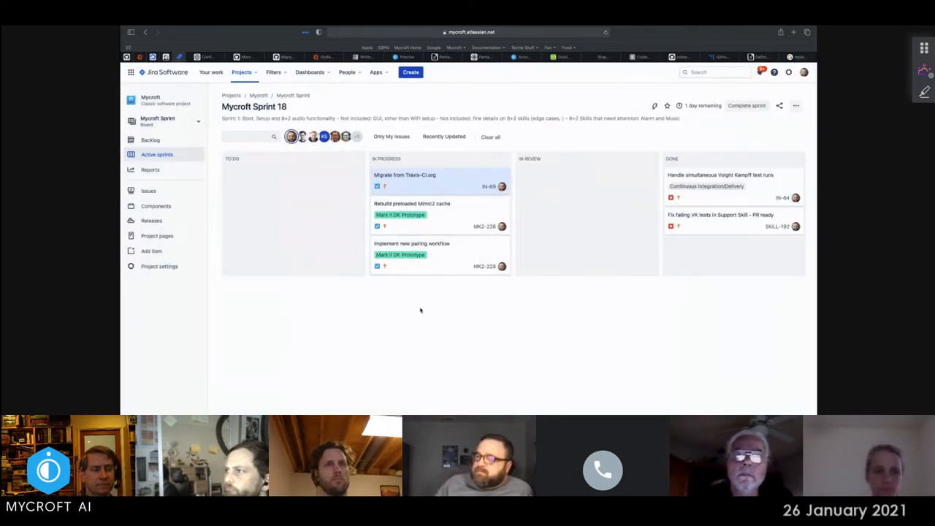
pyautogui.moveTo(434, 198)
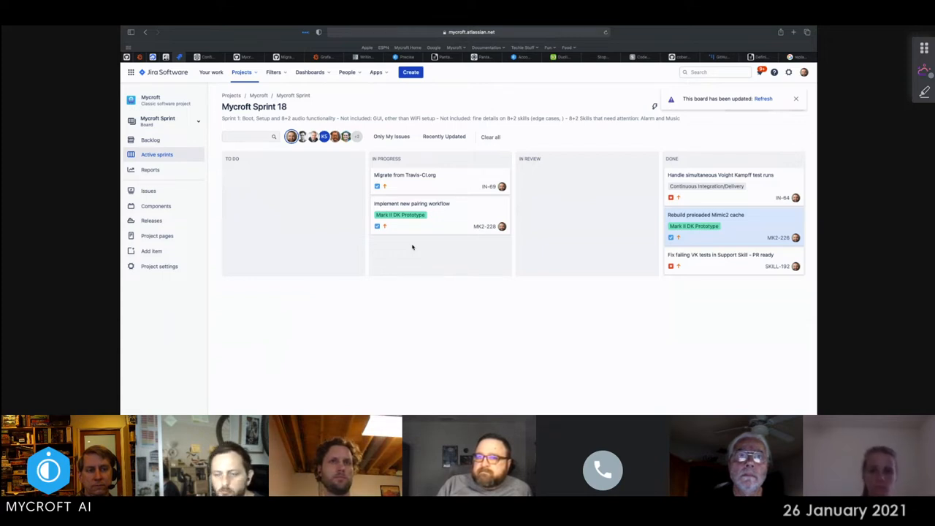
pyautogui.moveTo(449, 223)
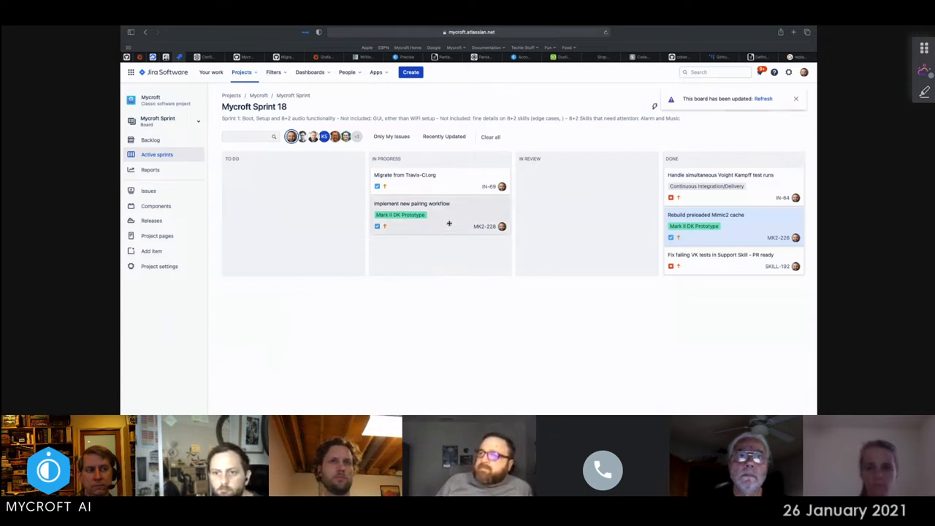
pyautogui.moveTo(439, 225)
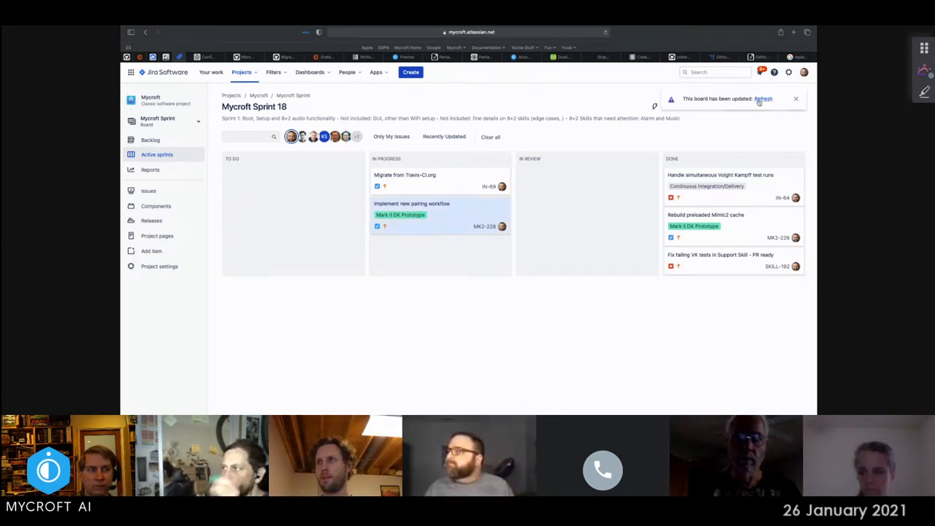
# Reload the Sprint 18 board to show all issues across To Do, In Progress and Done.
pyautogui.click(763, 99)
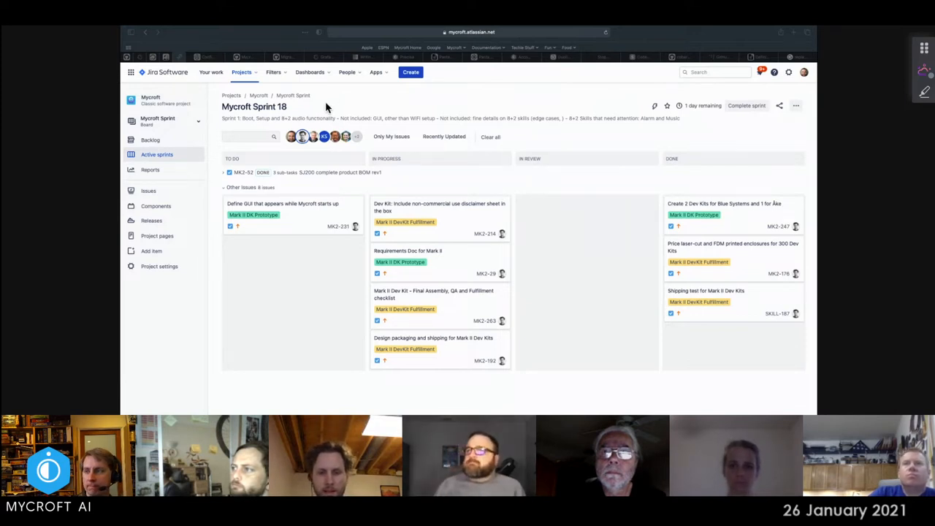
pyautogui.moveTo(302, 137)
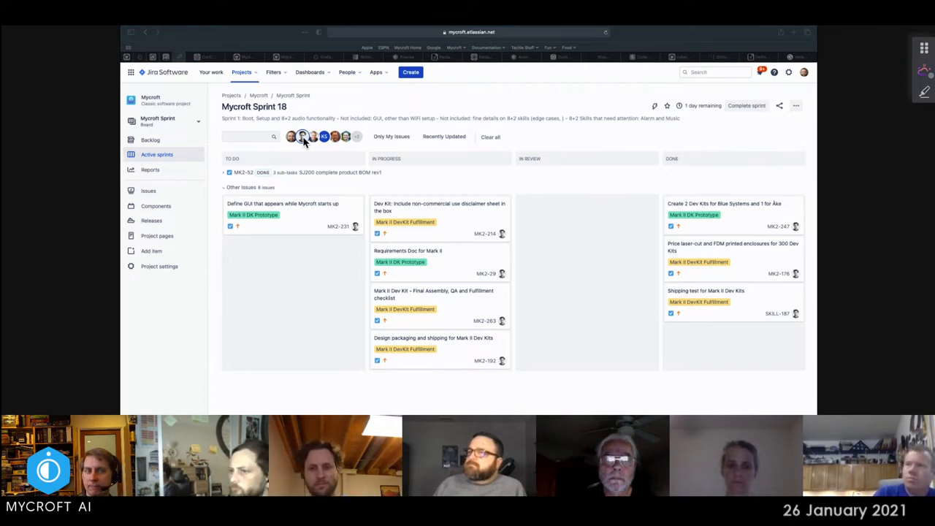
pyautogui.moveTo(301, 136)
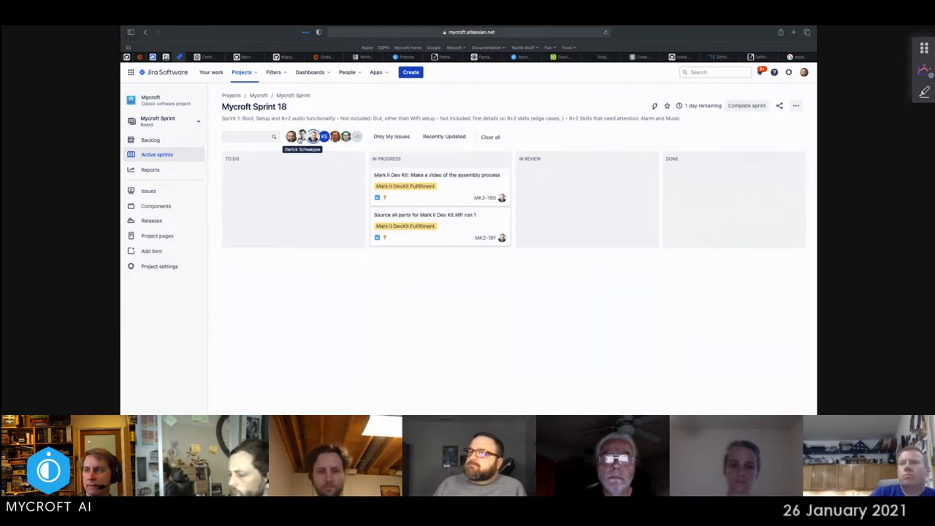
pyautogui.moveTo(298, 290)
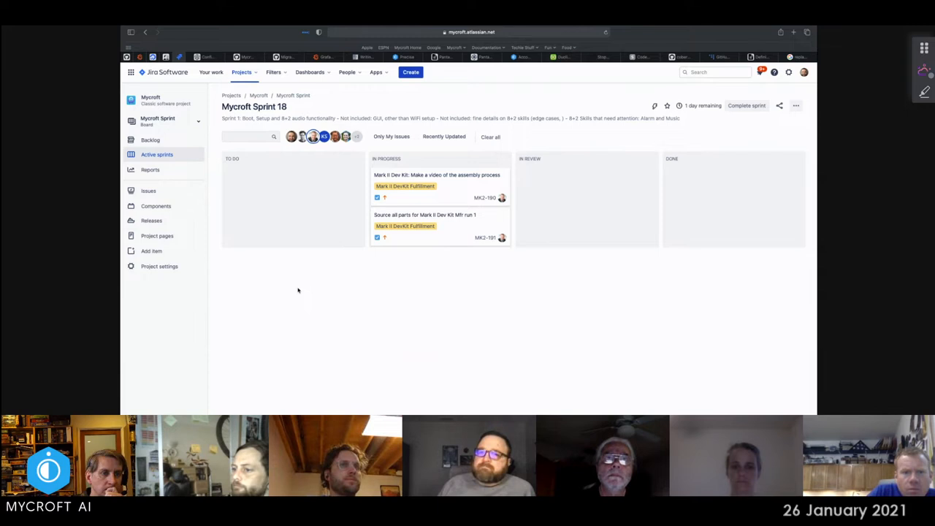
pyautogui.moveTo(309, 287)
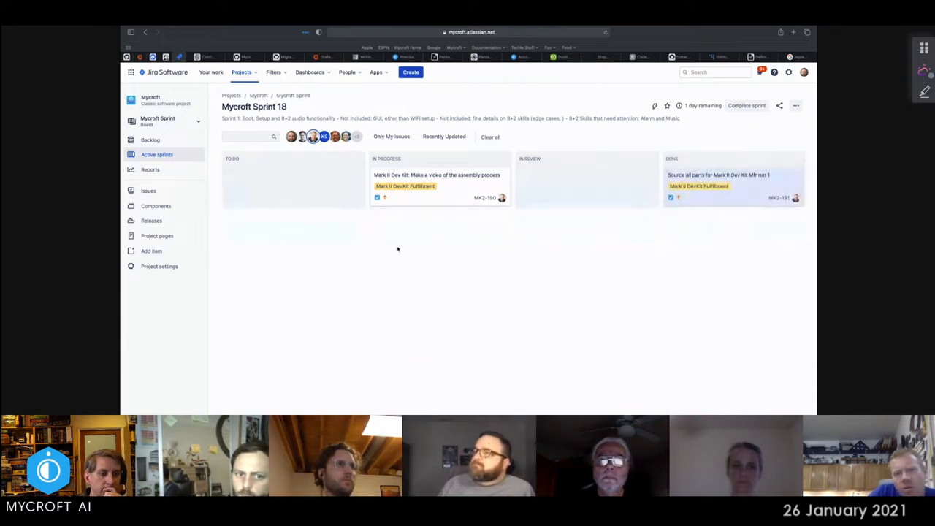
pyautogui.moveTo(437, 215)
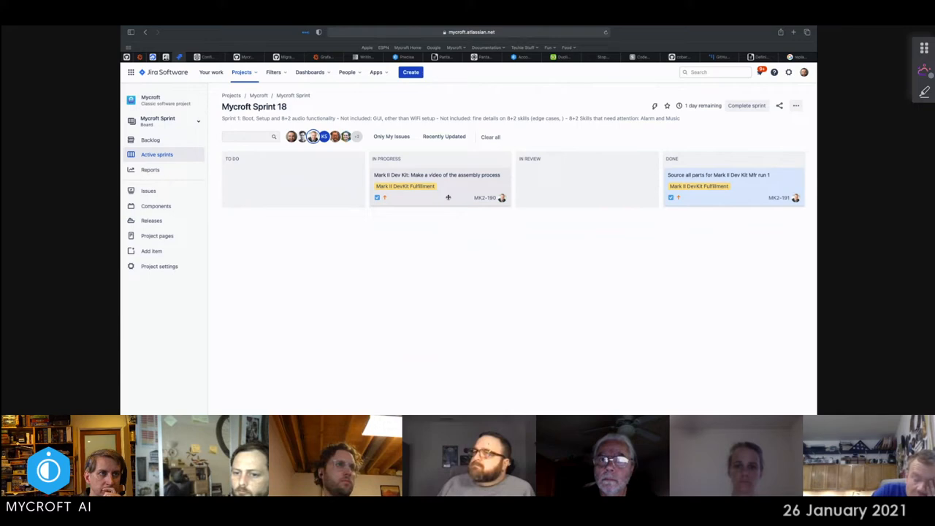
# Rename the assembly-video issue to 'Make instructions of the assembly process' and close its details.
pyautogui.click(425, 175)
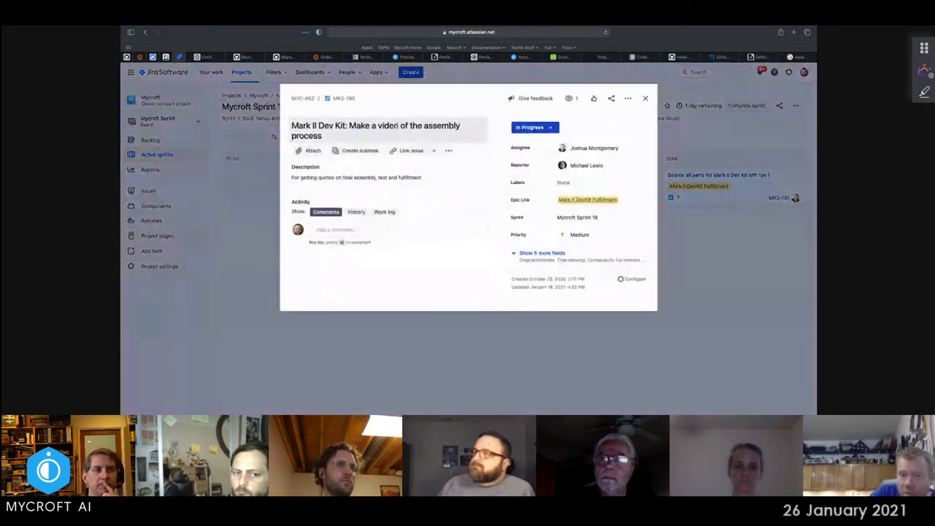
pyautogui.click(388, 130)
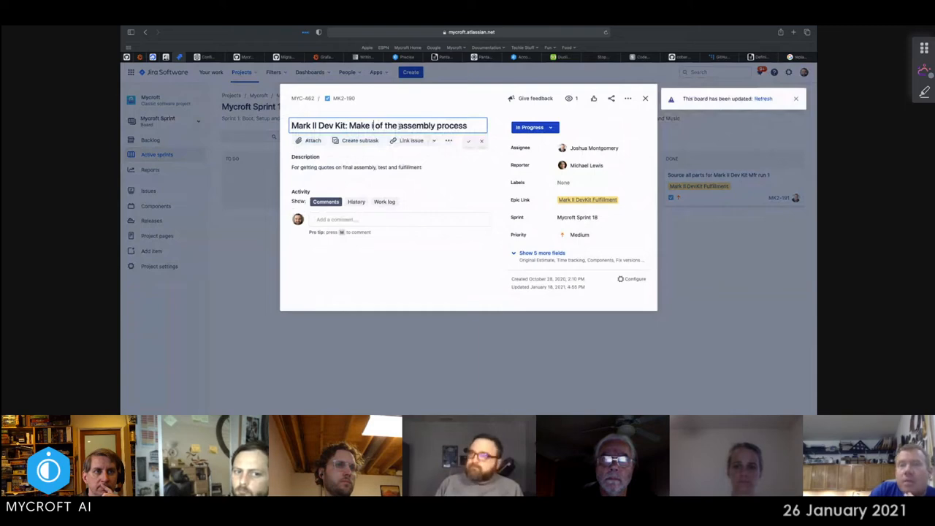
pyautogui.write('instructions')
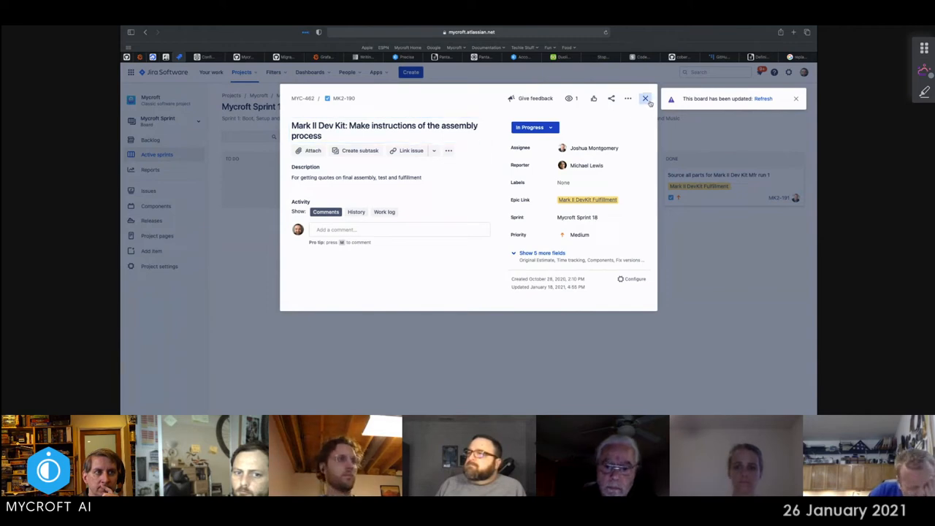
pyautogui.click(646, 98)
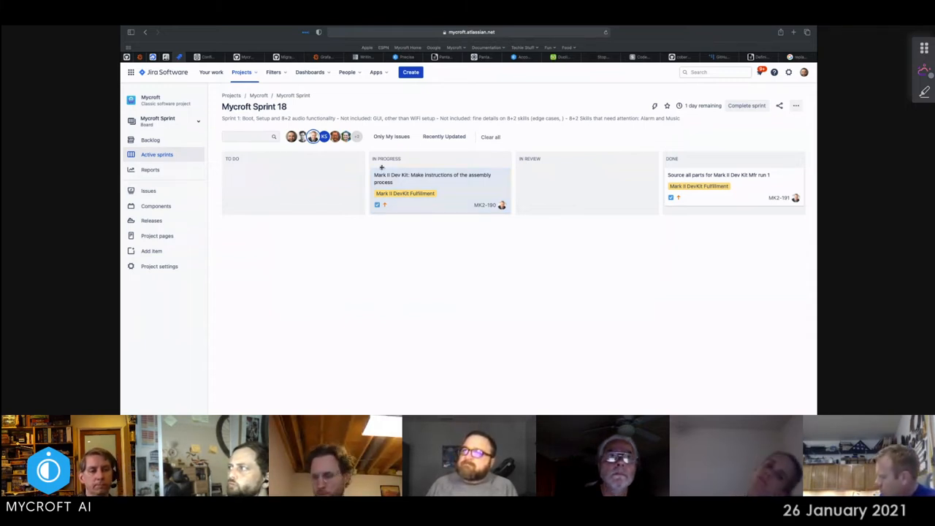
pyautogui.moveTo(312, 137)
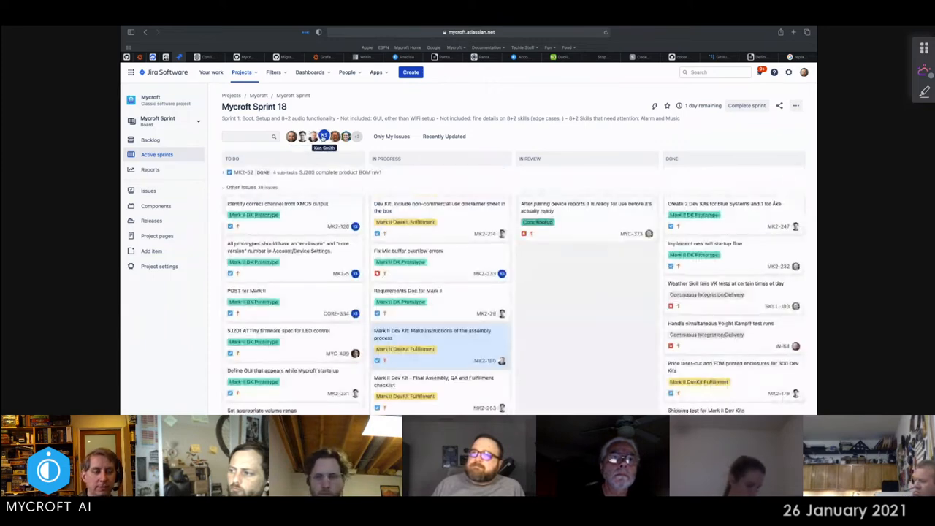
# Filter the Sprint 18 board to a single team member's issues.
pyautogui.click(324, 136)
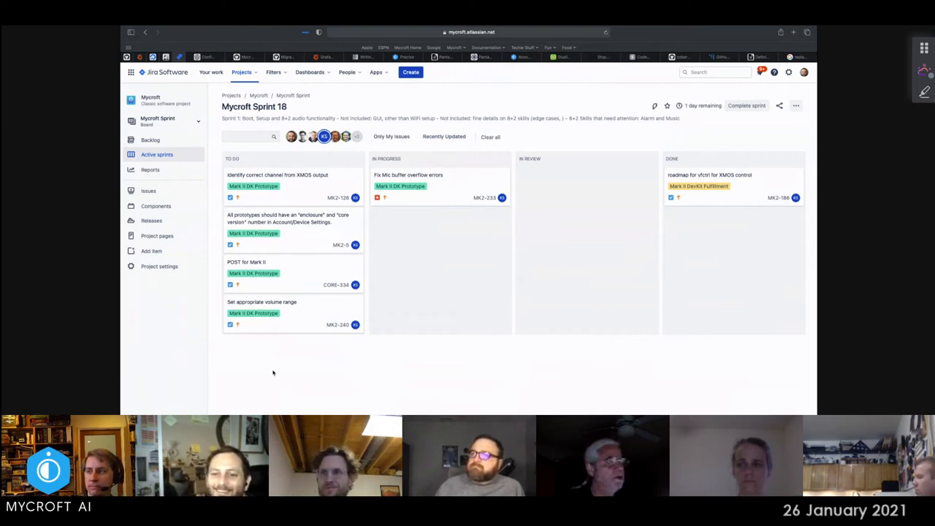
pyautogui.moveTo(323, 137)
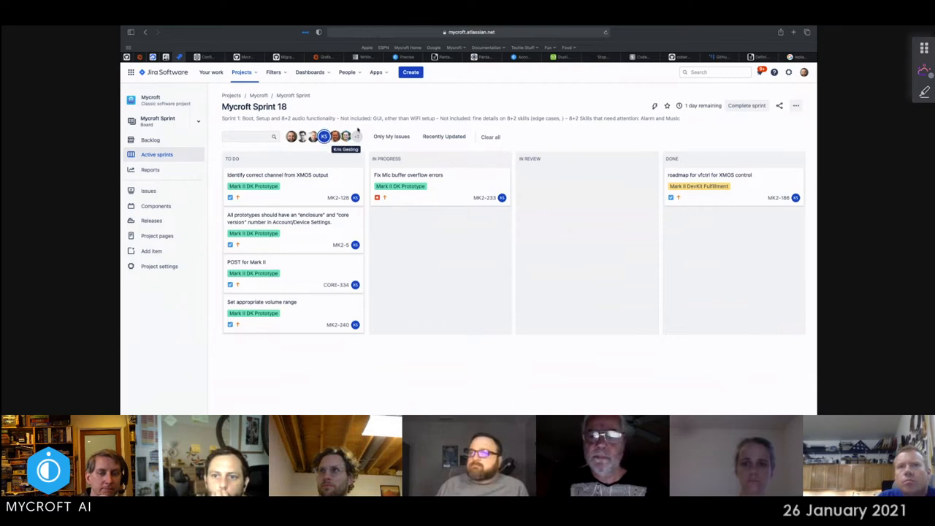
# Switch the board's assignee filter to the next team member's issues.
pyautogui.click(490, 137)
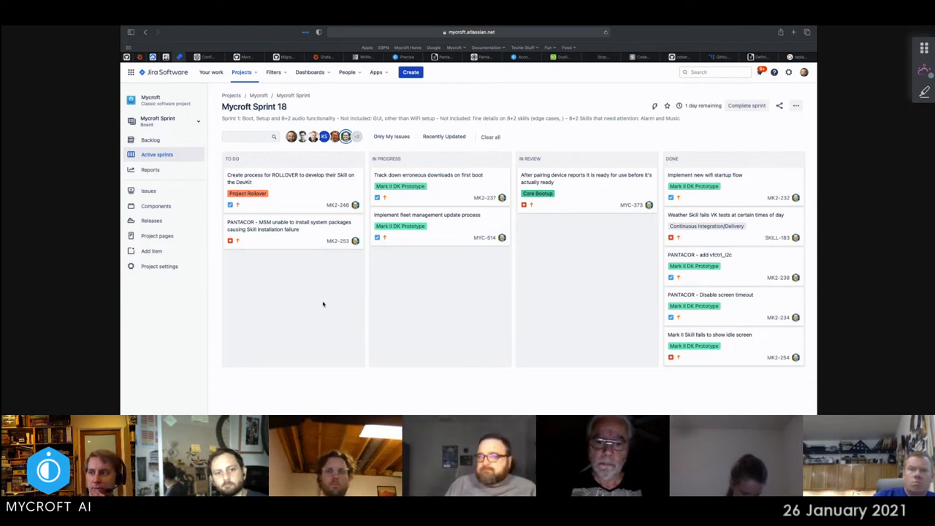
pyautogui.moveTo(371, 164)
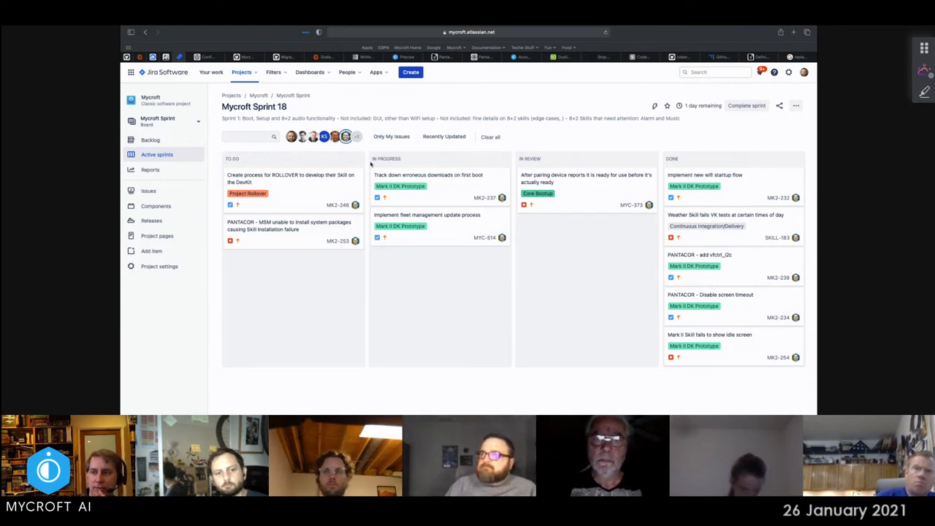
# Reveal the remaining assignee filter options, including Unassigned, via the +N overflow avatar.
pyautogui.click(356, 136)
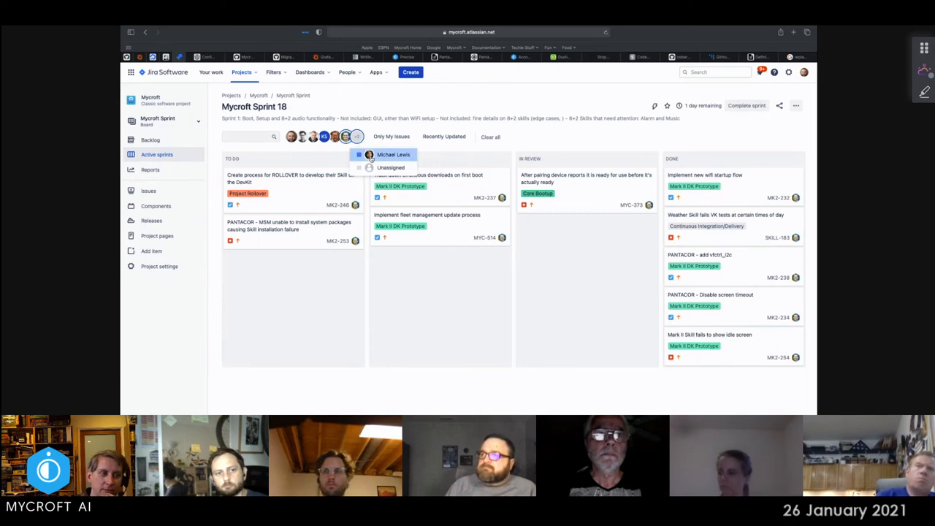